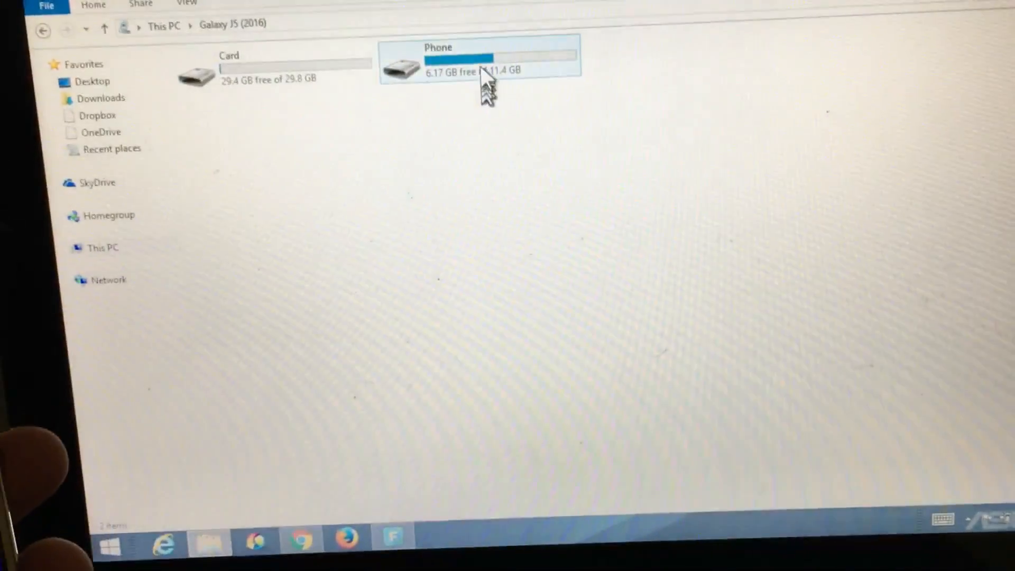
{"action": "mouse_move", "coordinate": [487, 82]}
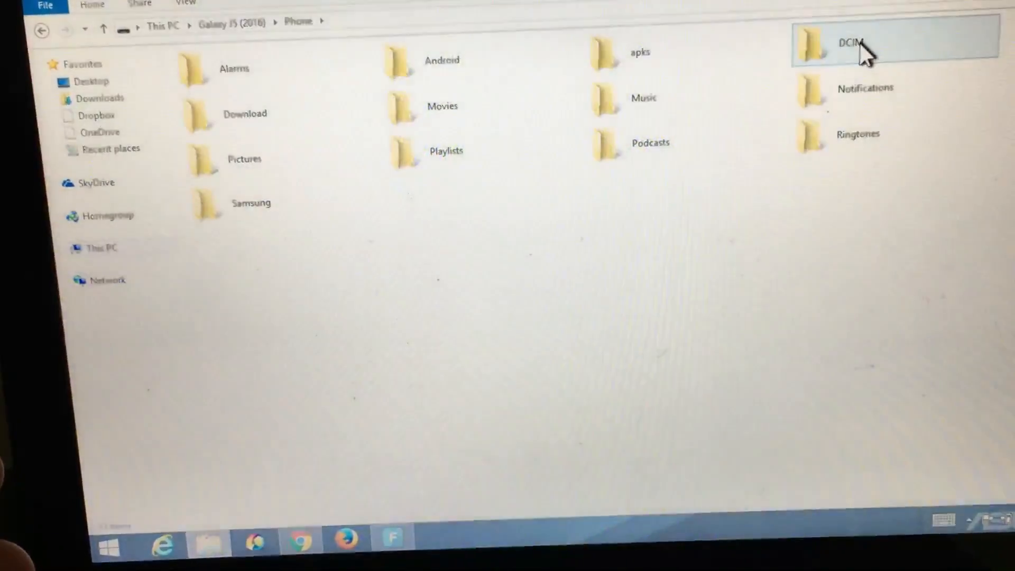
Open DCIM on the Galaxy J5 (2016) phone and select its Camera folder.
{"action": "double_click", "coordinate": [857, 42]}
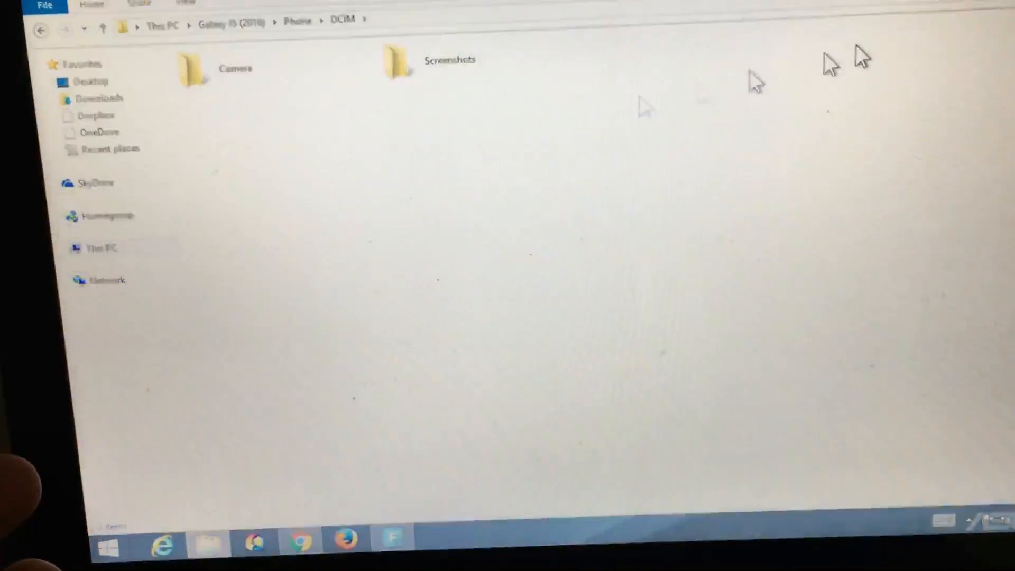
{"action": "left_click", "coordinate": [438, 69]}
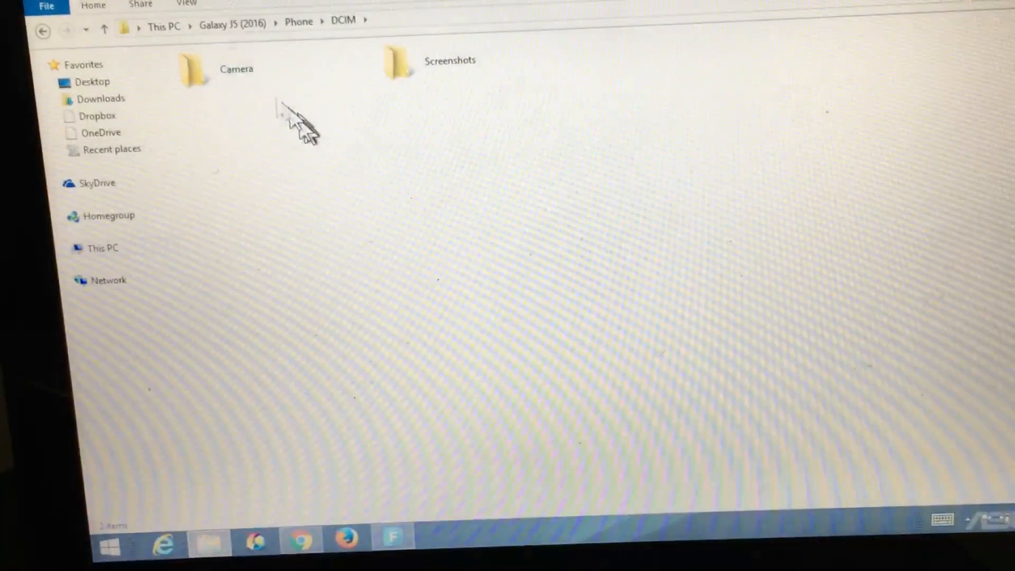
{"action": "left_click", "coordinate": [238, 71]}
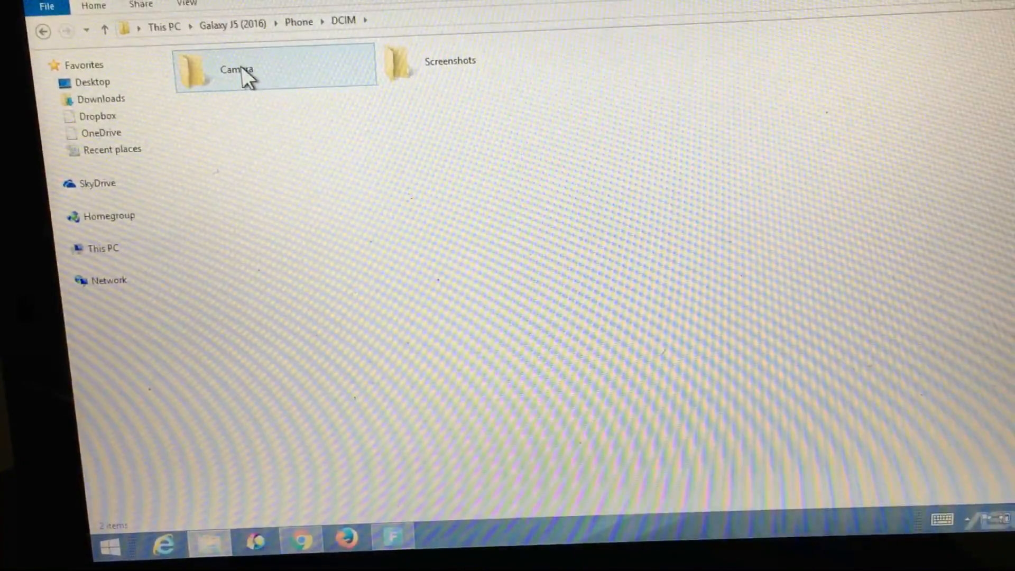
Open the phone's Camera folder to list its photos and videos.
{"action": "double_click", "coordinate": [237, 72]}
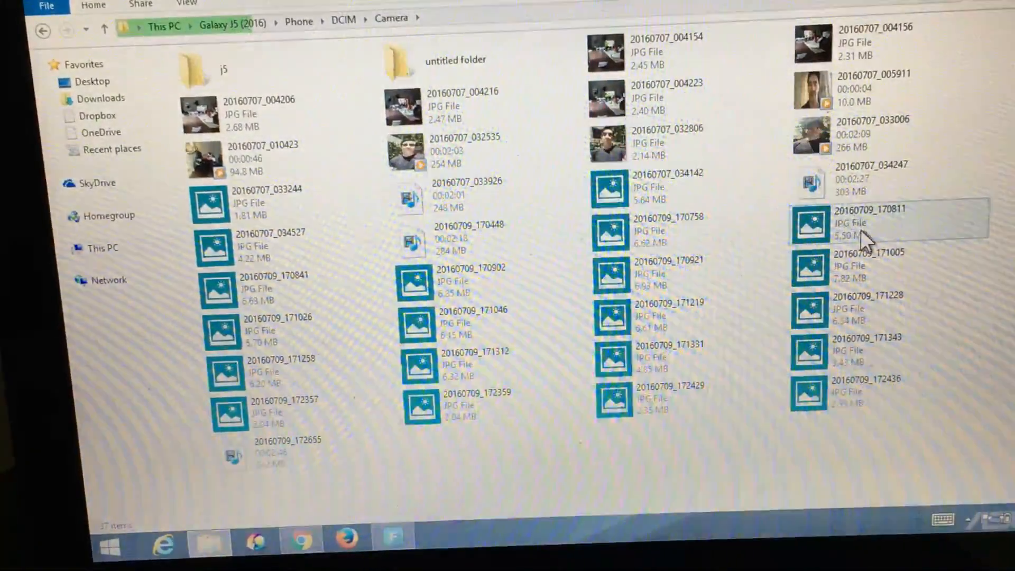
{"action": "mouse_move", "coordinate": [868, 243]}
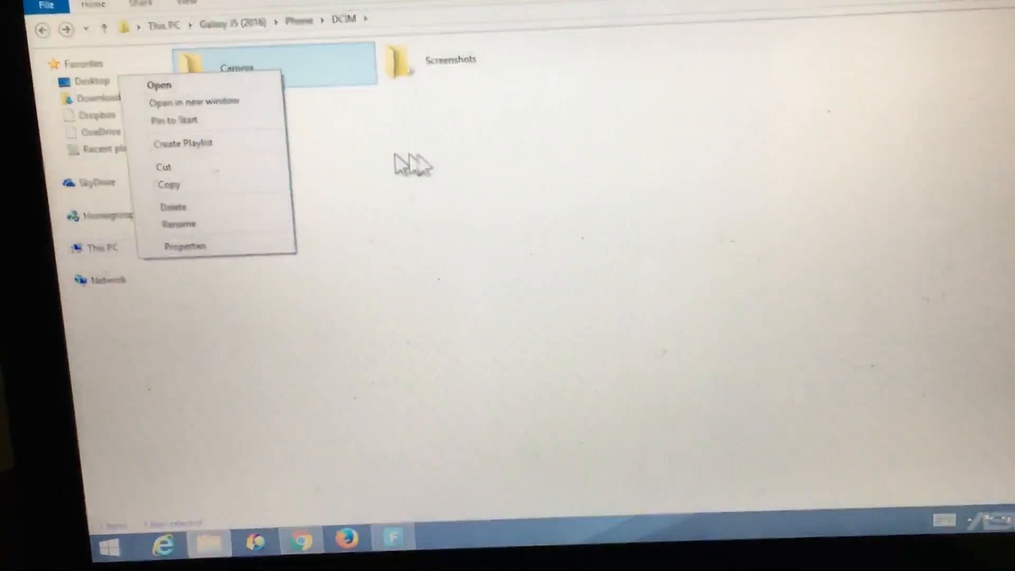
{"action": "left_click", "coordinate": [159, 85]}
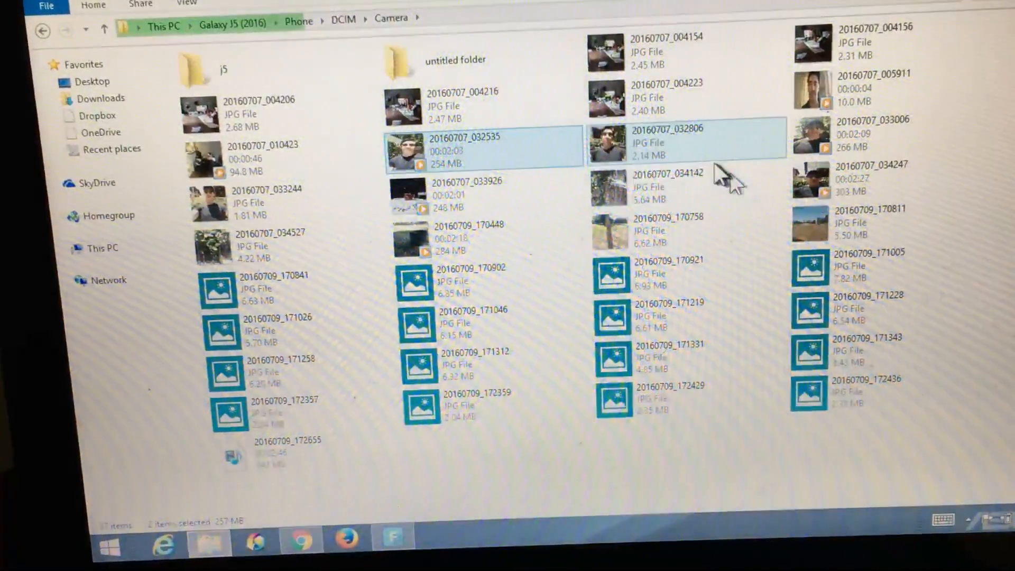
{"action": "mouse_move", "coordinate": [491, 153]}
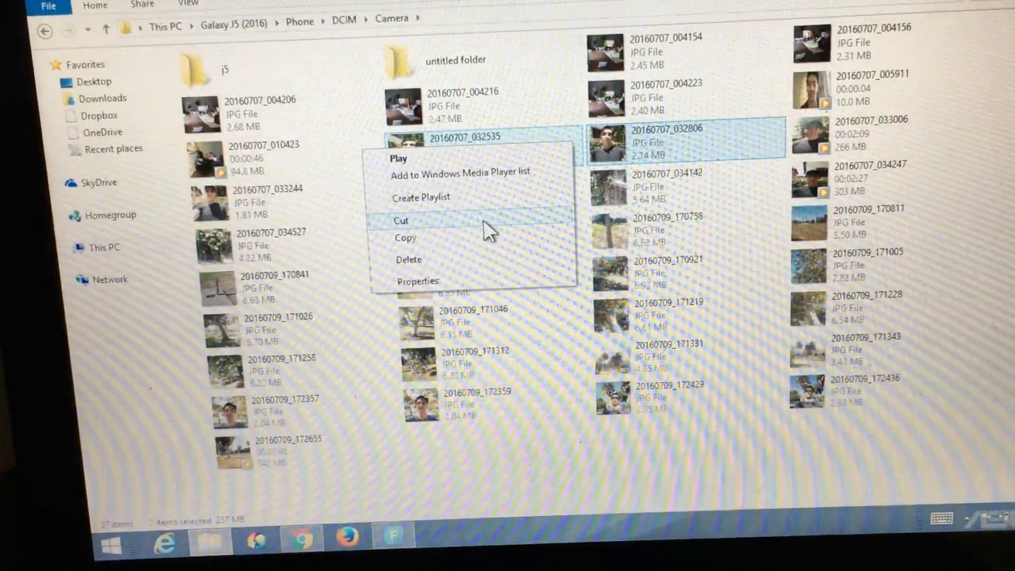
Copy files 20160707_032535 and 20160707_032806 and shrink the Explorer window.
{"action": "left_click", "coordinate": [400, 221]}
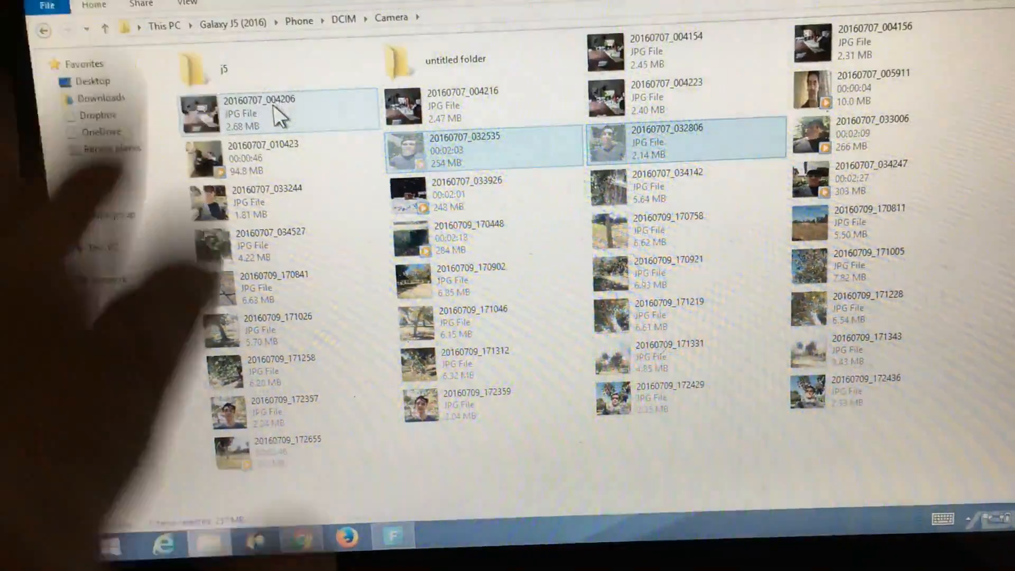
{"action": "right_click", "coordinate": [477, 143]}
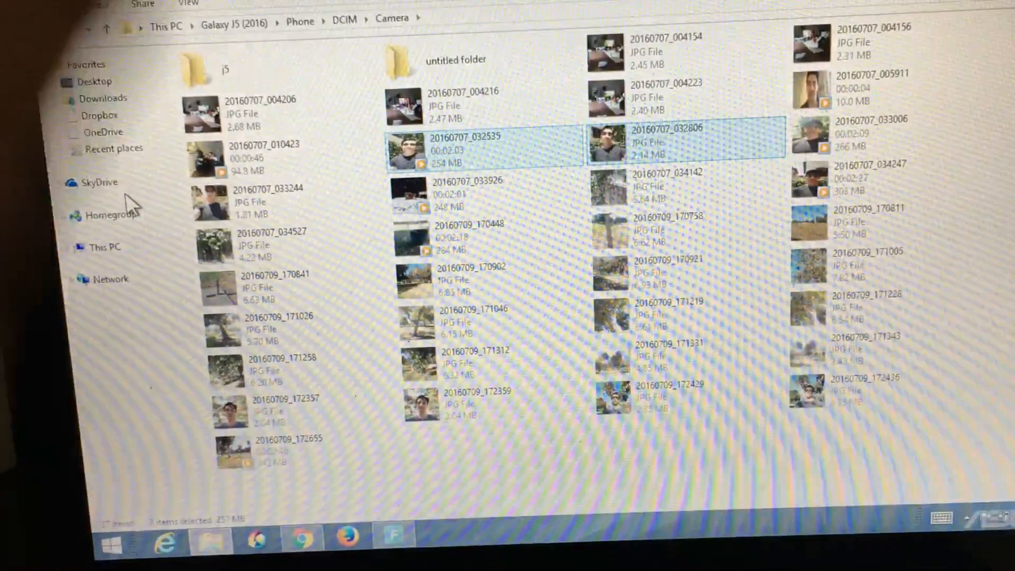
{"action": "right_click", "coordinate": [461, 150]}
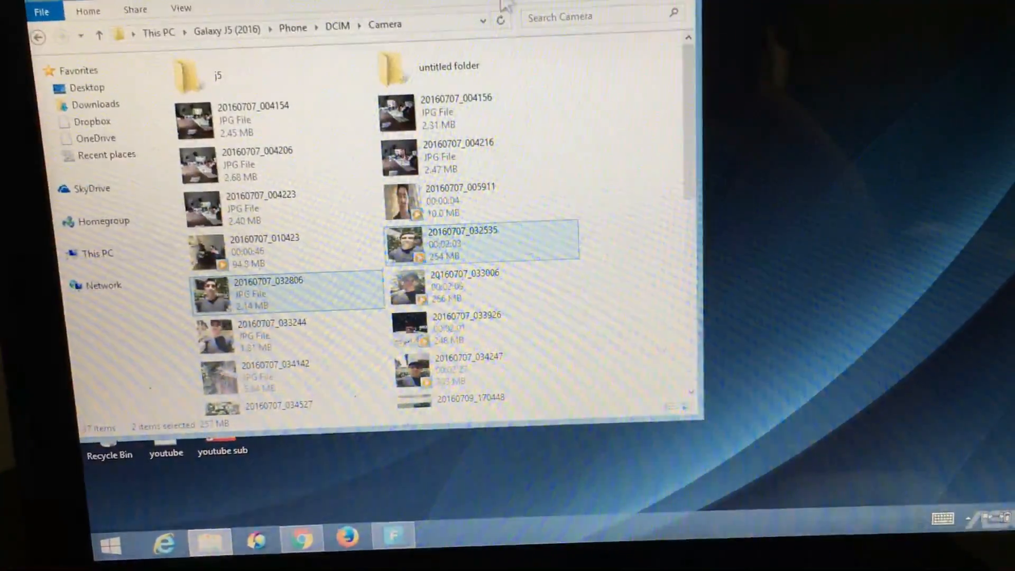
Go to This PC and open the Documents folder.
{"action": "right_click", "coordinate": [479, 243]}
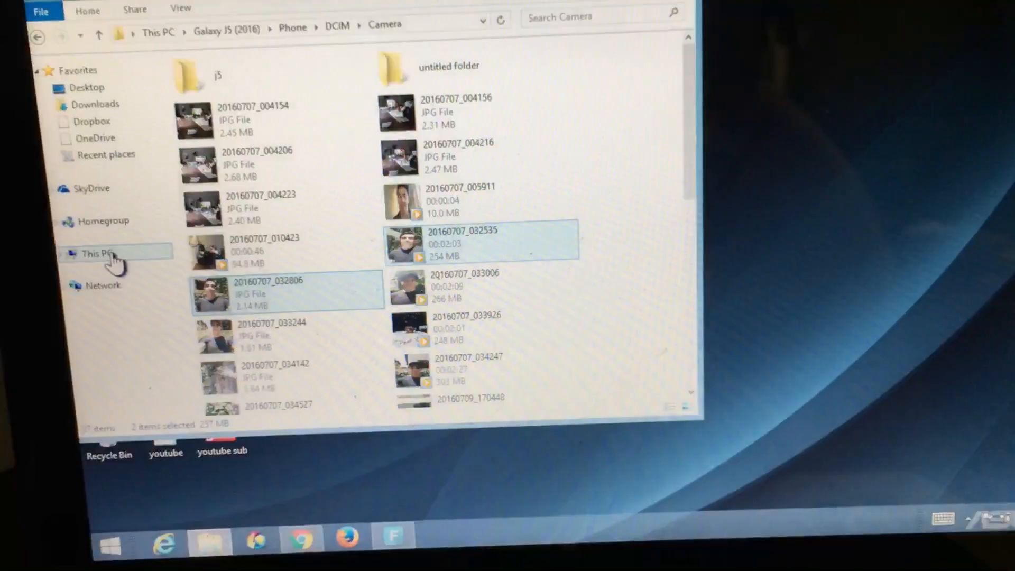
{"action": "left_click", "coordinate": [97, 254]}
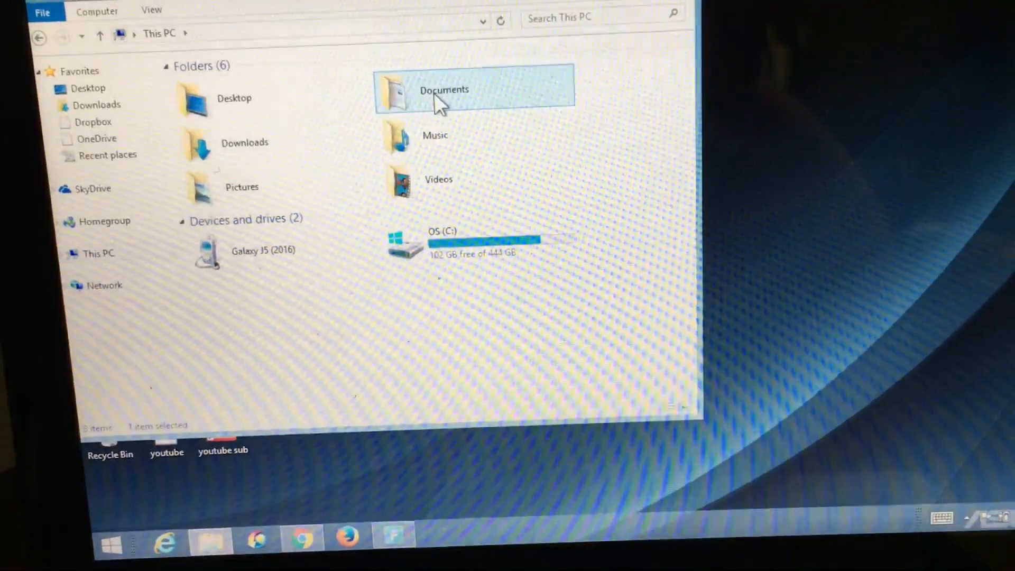
{"action": "double_click", "coordinate": [445, 89]}
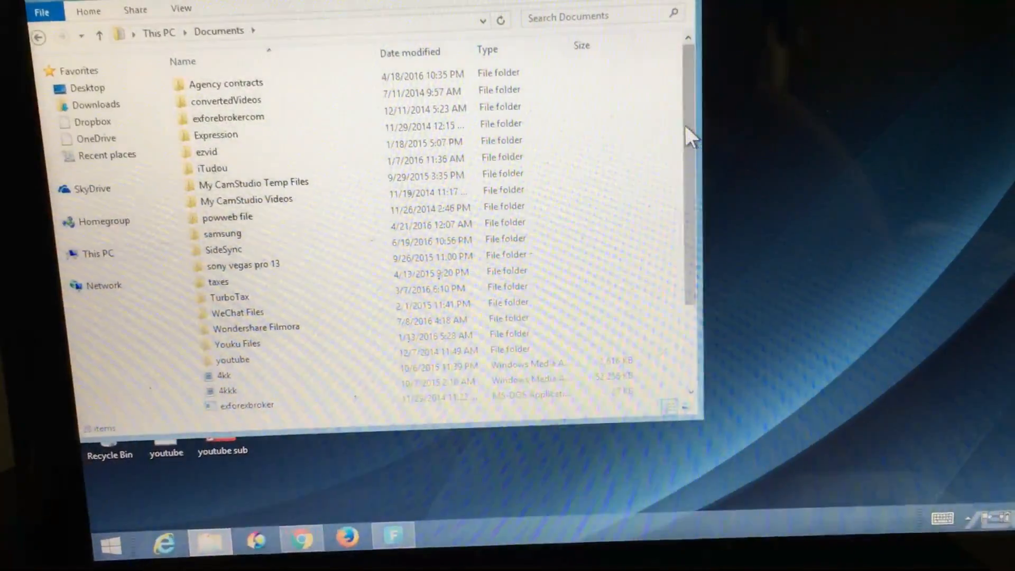
{"action": "scroll", "scroll_direction": "down", "scroll_amount": 3}
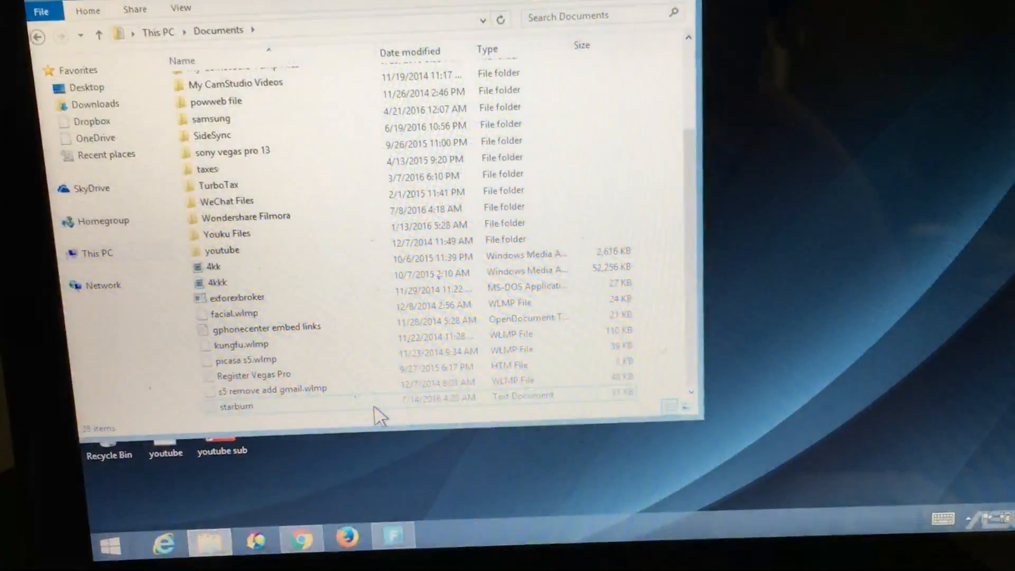
Create a new folder named 'galaxy photos' in Documents and open it.
{"action": "right_click", "coordinate": [379, 417]}
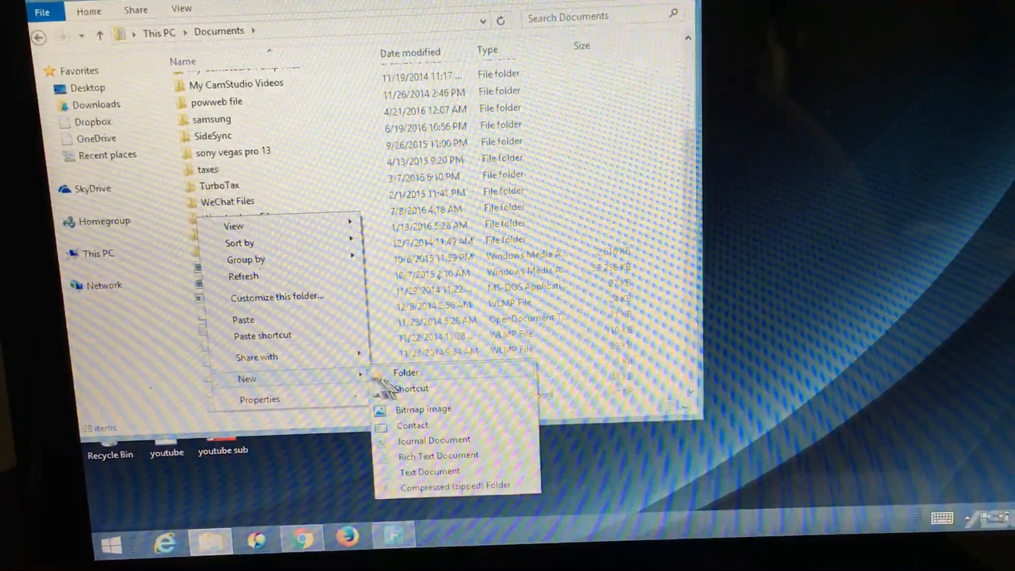
{"action": "left_click", "coordinate": [406, 373]}
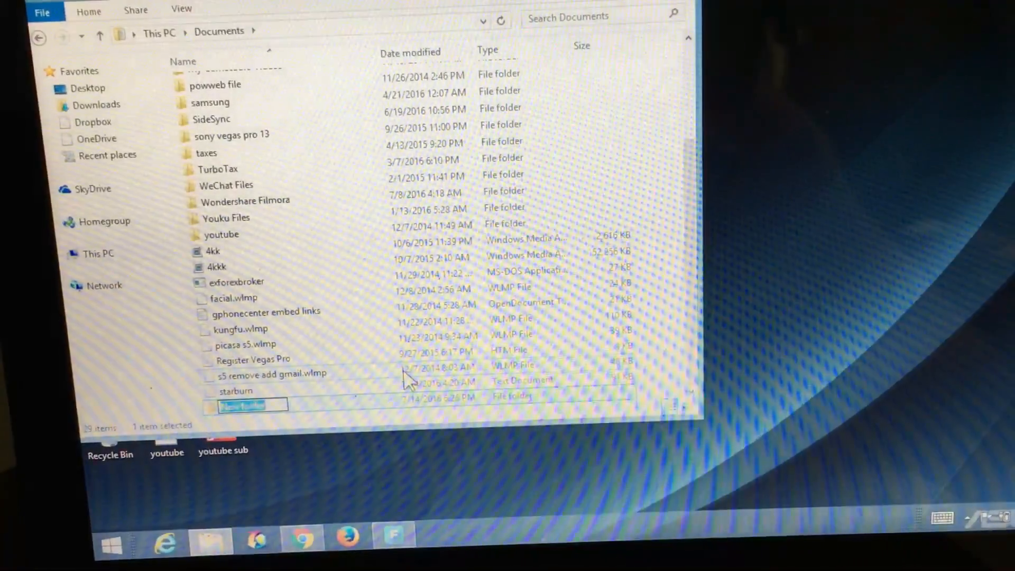
{"action": "type", "text": "galaxy pn"}
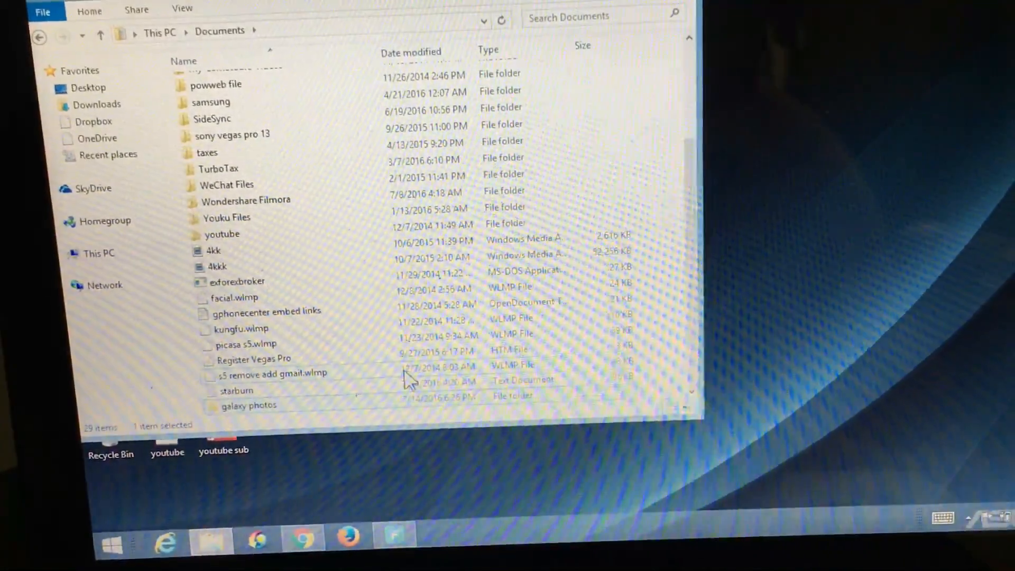
{"action": "double_click", "coordinate": [248, 405]}
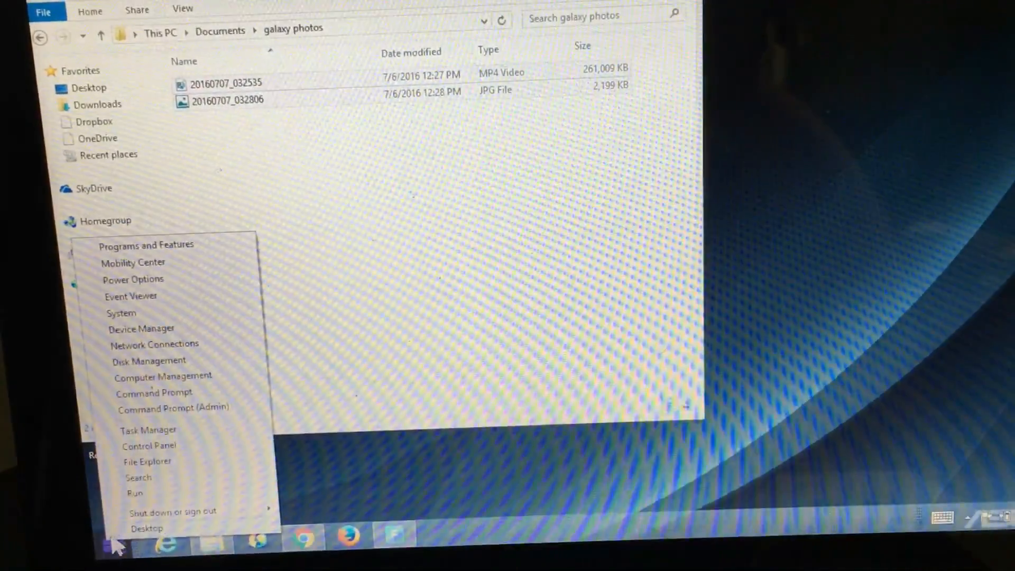
{"action": "mouse_move", "coordinate": [191, 470]}
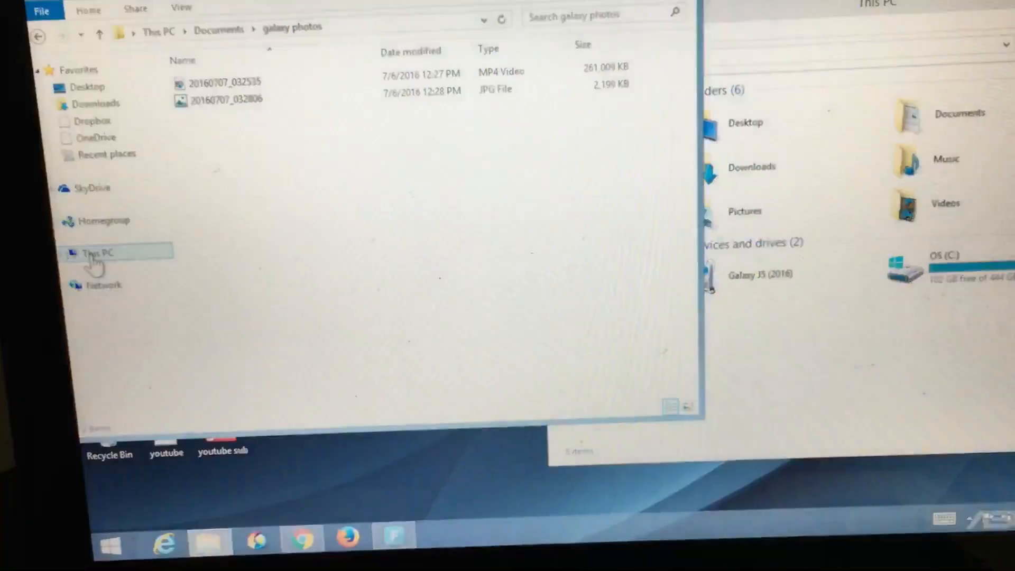
In a second window, browse This PC > Galaxy J5 (2016) > DCIM.
{"action": "left_click", "coordinate": [98, 253]}
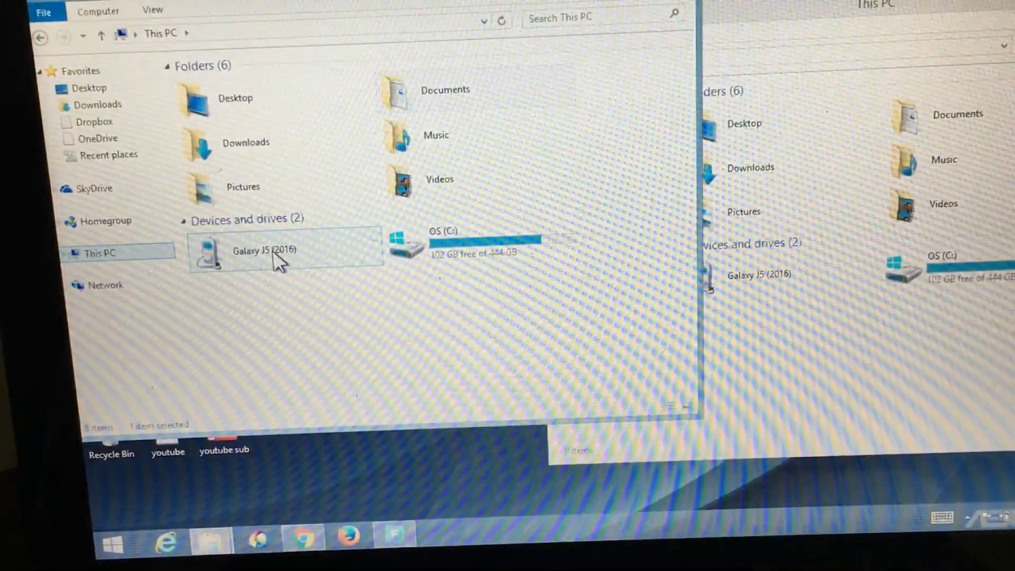
{"action": "double_click", "coordinate": [265, 252]}
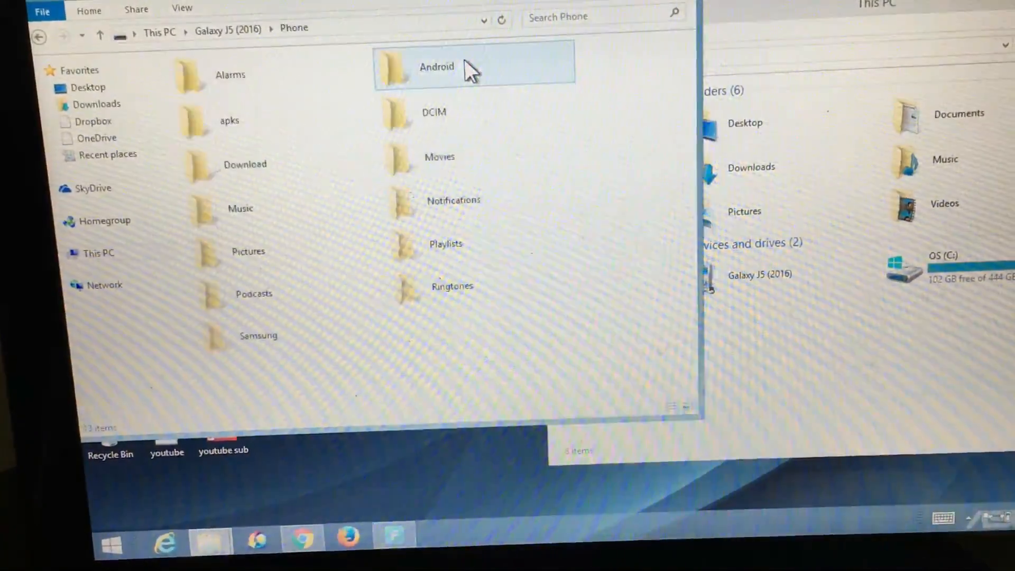
{"action": "left_click", "coordinate": [455, 115]}
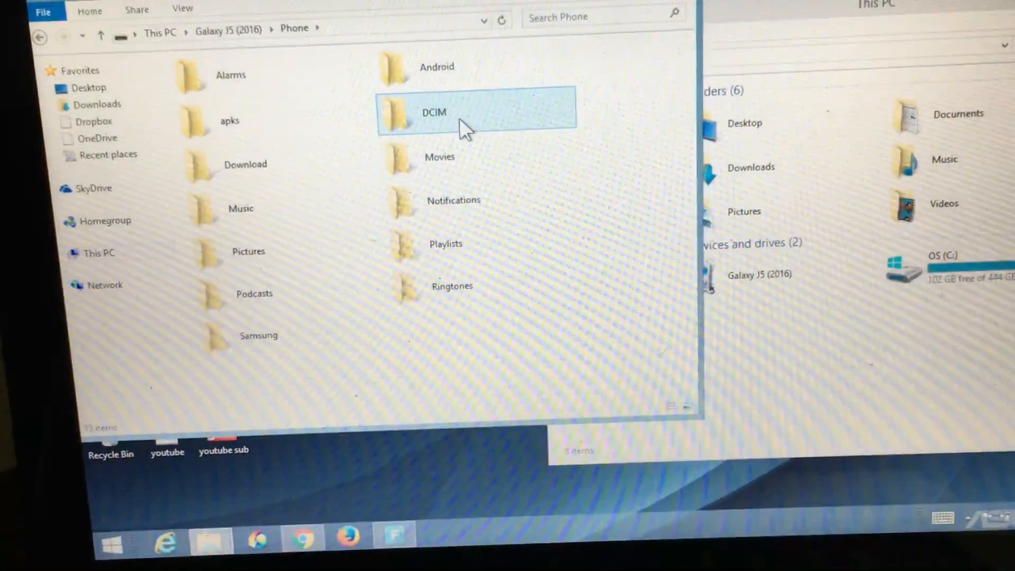
{"action": "double_click", "coordinate": [434, 111]}
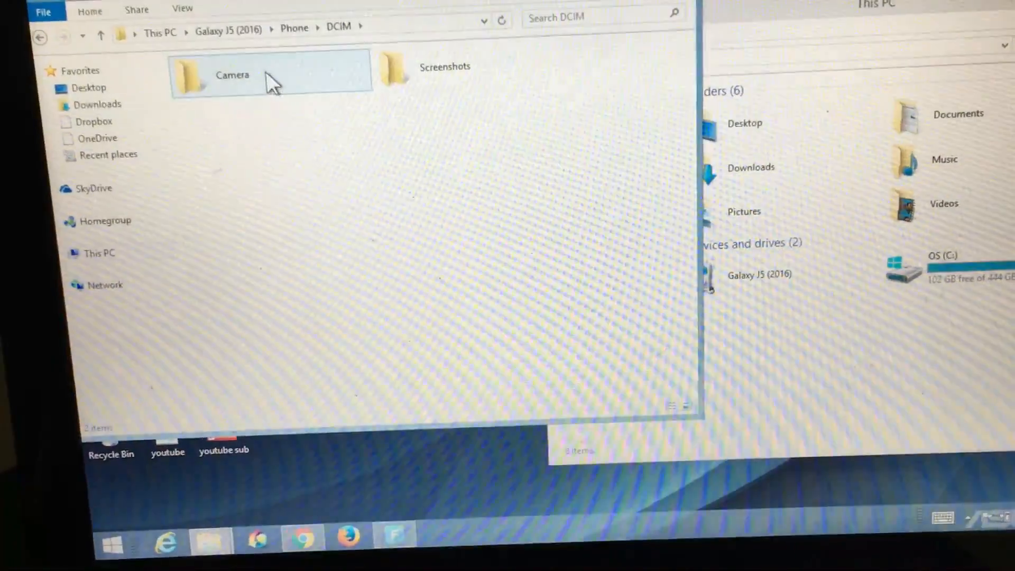
Open the Camera folder beside Documents and pick photo 20160707_004206 for galaxy photos.
{"action": "double_click", "coordinate": [232, 74]}
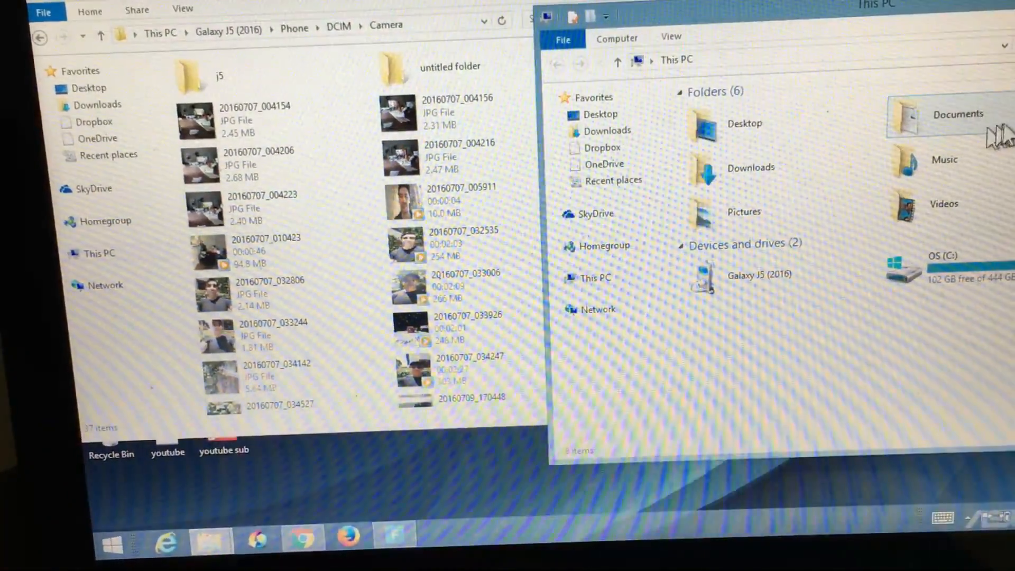
{"action": "mouse_move", "coordinate": [954, 129]}
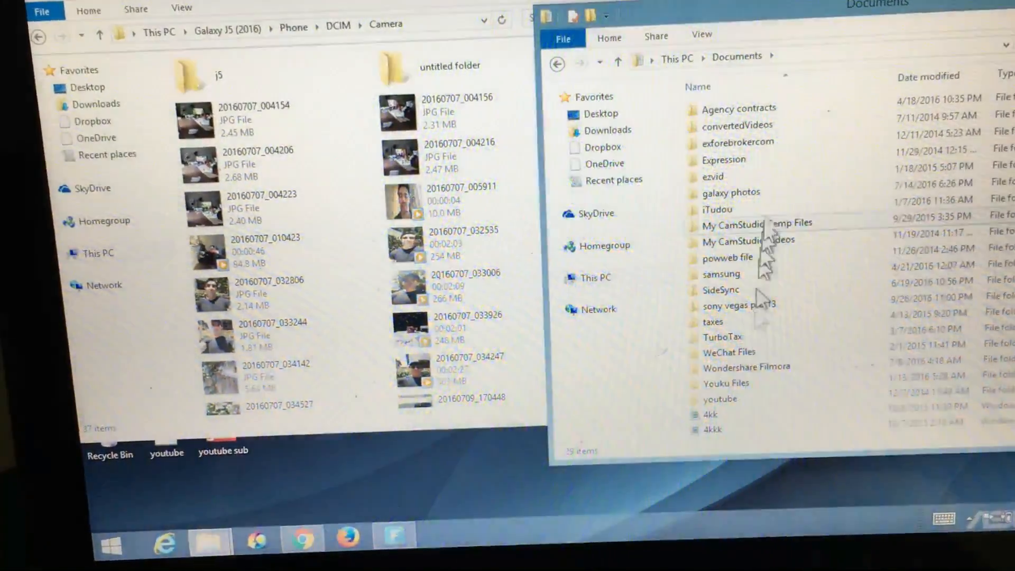
{"action": "scroll", "scroll_direction": "down", "scroll_amount": 3}
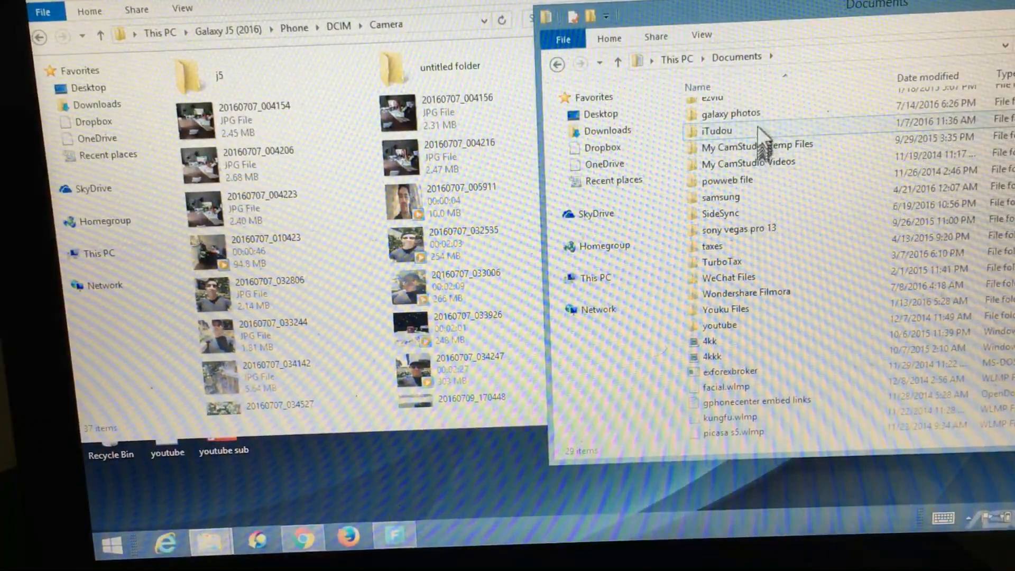
{"action": "left_click", "coordinate": [731, 114]}
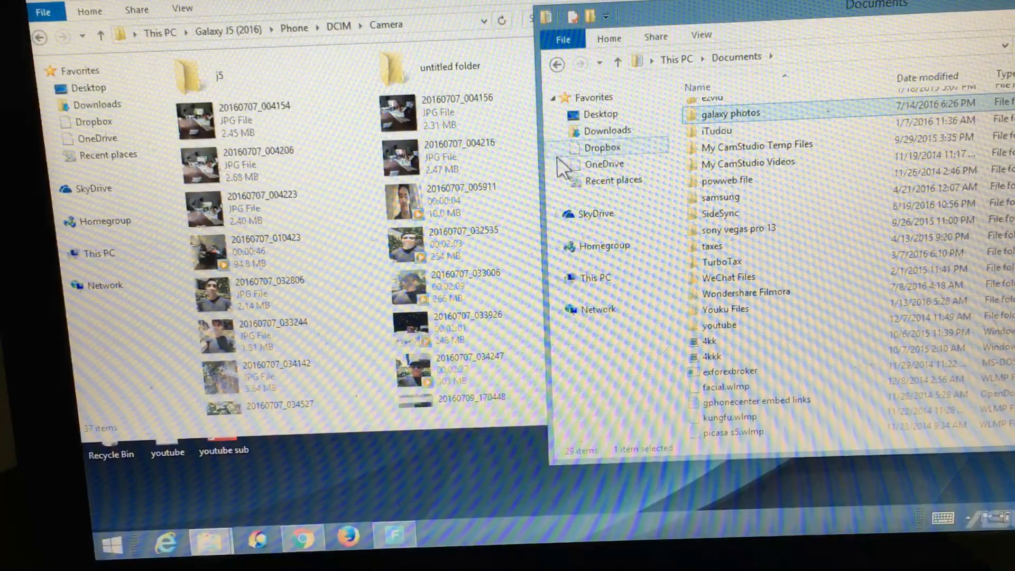
{"action": "left_click", "coordinate": [253, 116]}
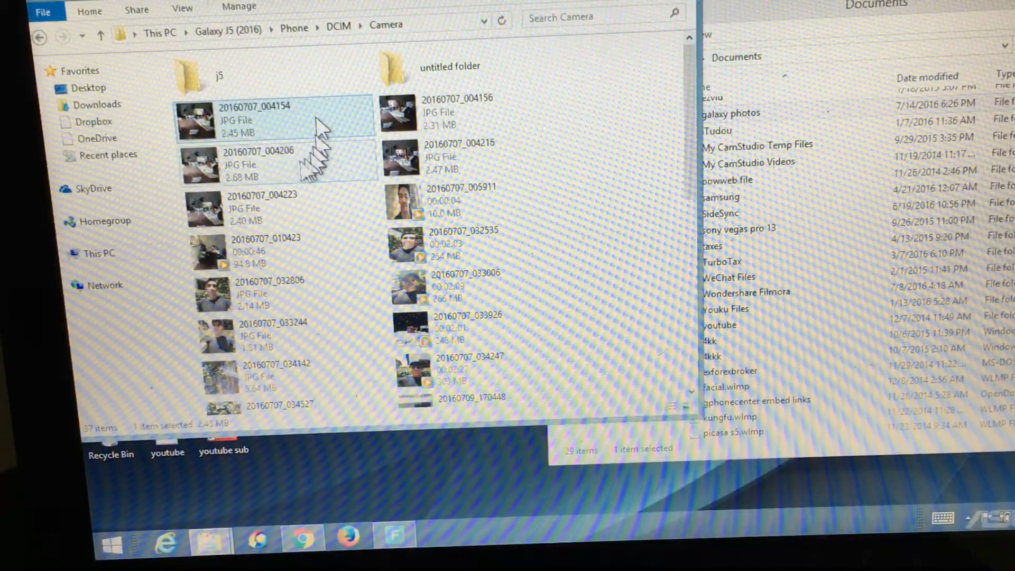
{"action": "left_click", "coordinate": [258, 164]}
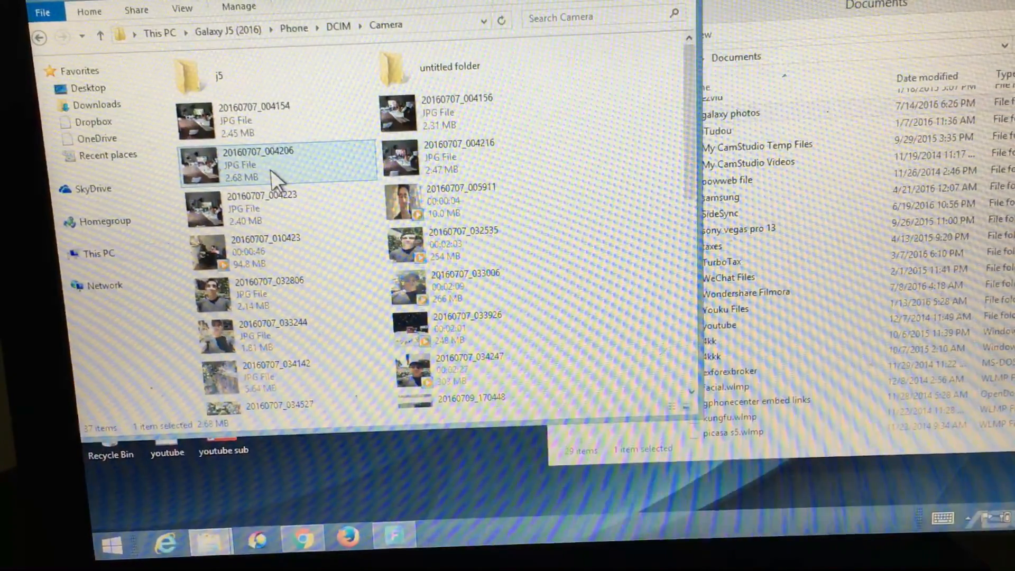
{"action": "mouse_move", "coordinate": [420, 220]}
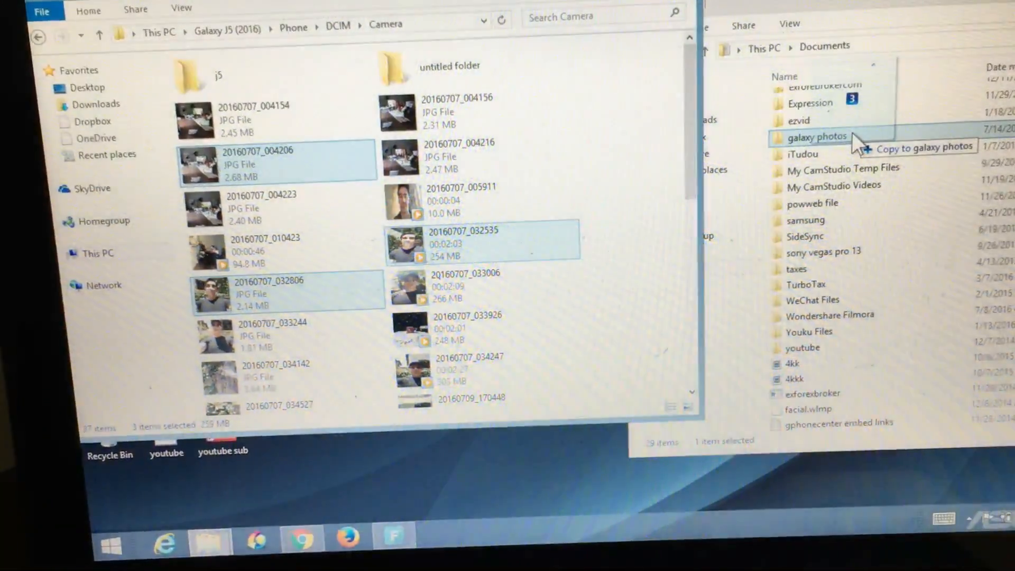
Drop the camera files onto galaxy photos and replace the duplicate photo.
{"action": "left_click", "coordinate": [817, 136]}
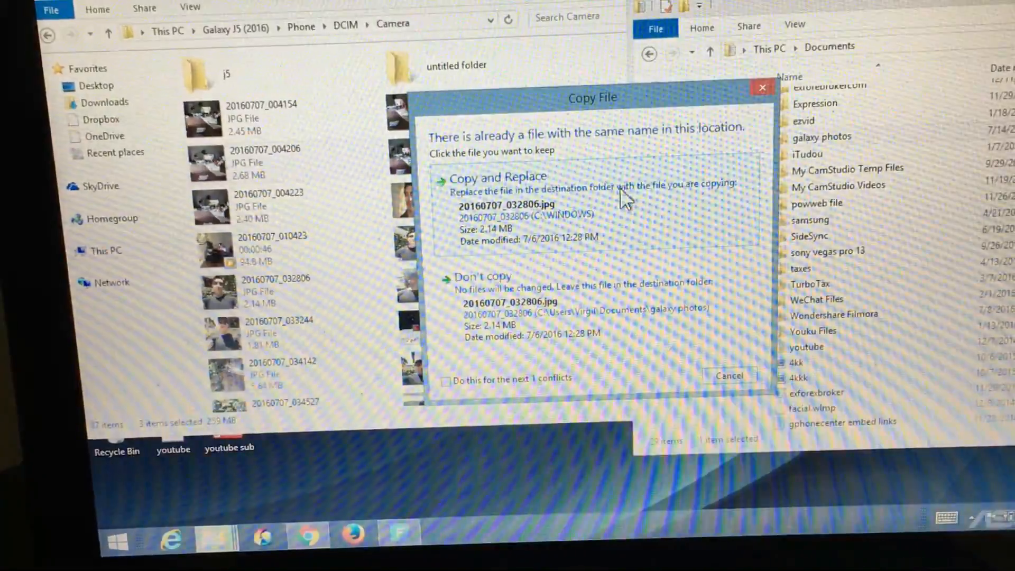
{"action": "left_click", "coordinate": [498, 176]}
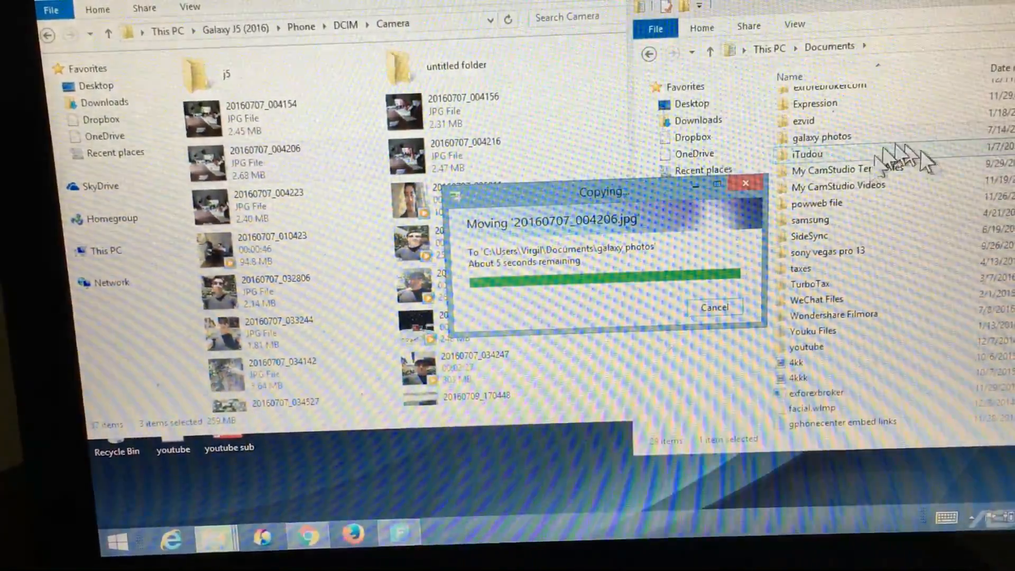